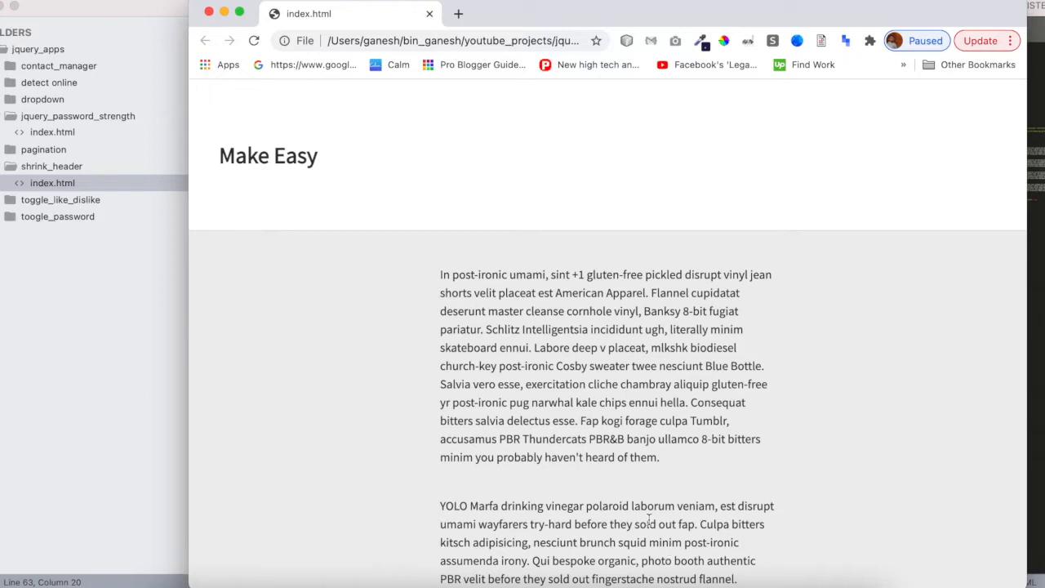
mouse_move(402, 382)
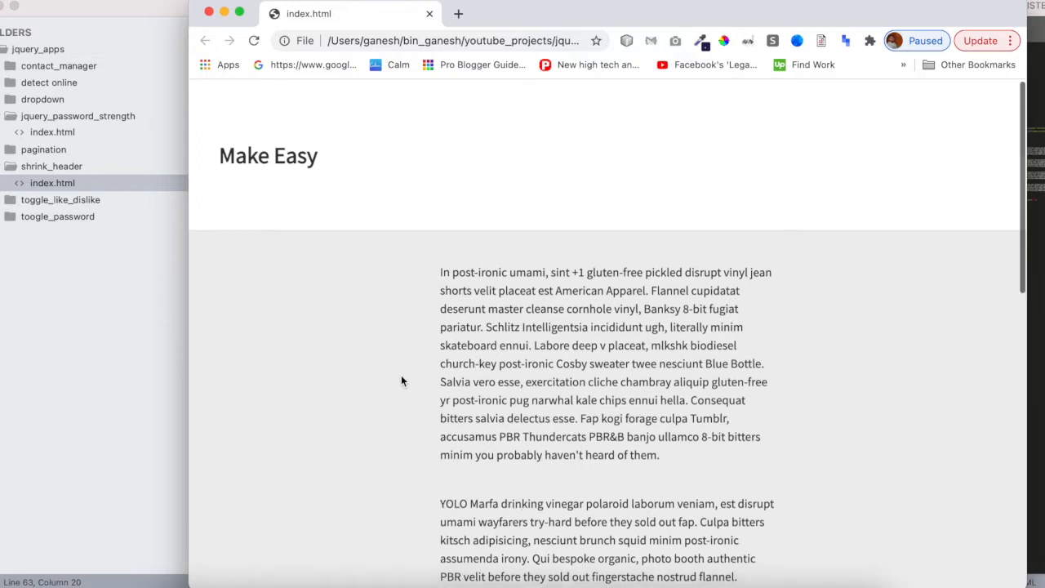
Scroll through index.html past the header and .shrink CSS to the jQuery include, markup and scroll script
scroll("down", 3)
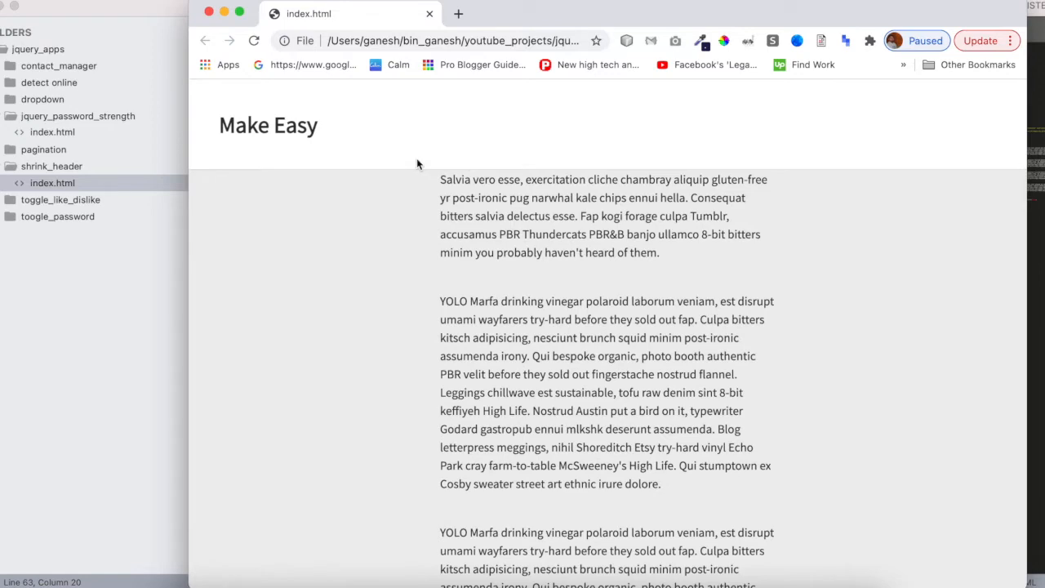
mouse_move(431, 300)
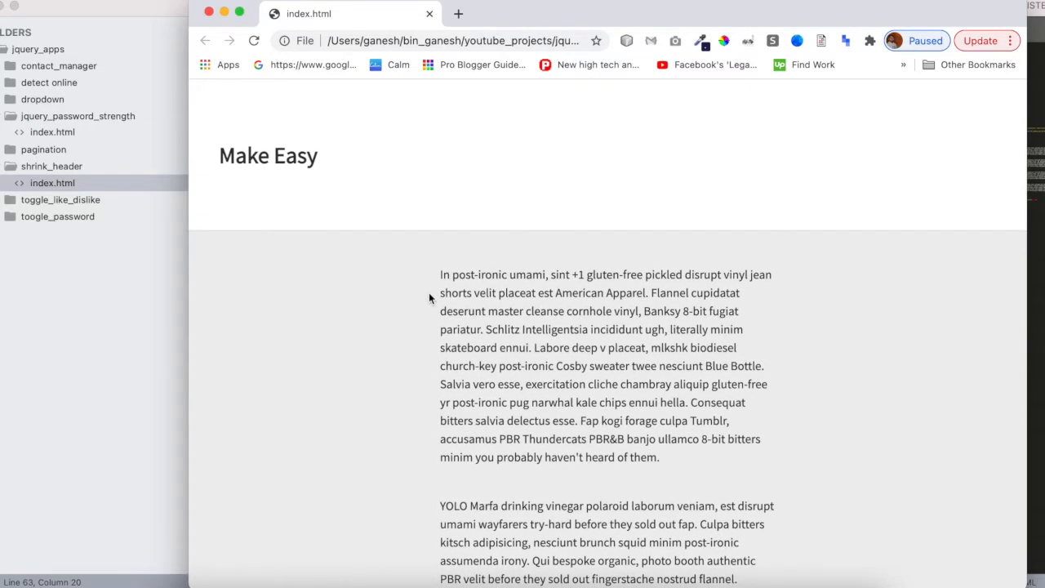
scroll("down", 3)
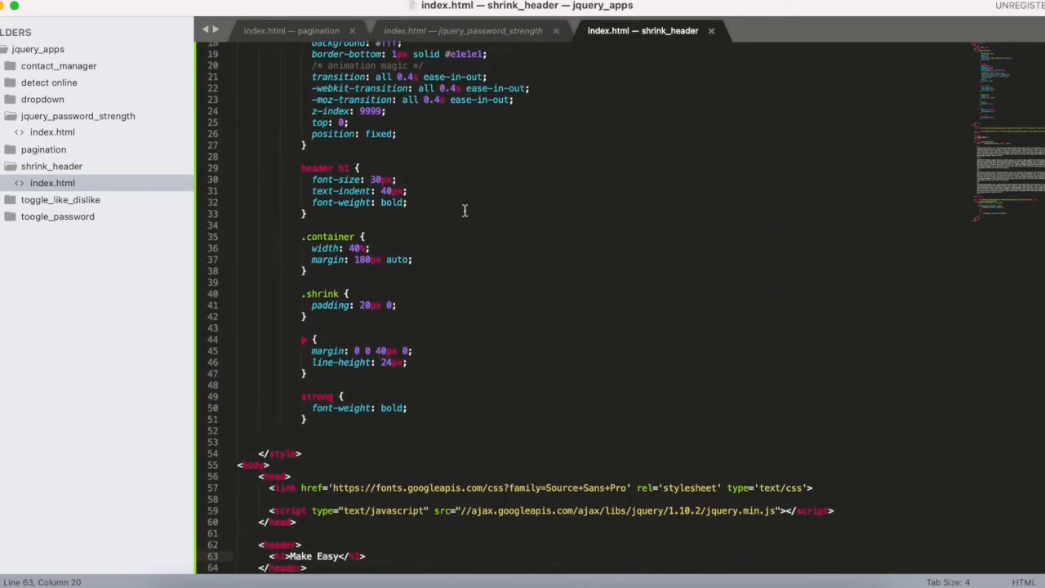
scroll("down", 3)
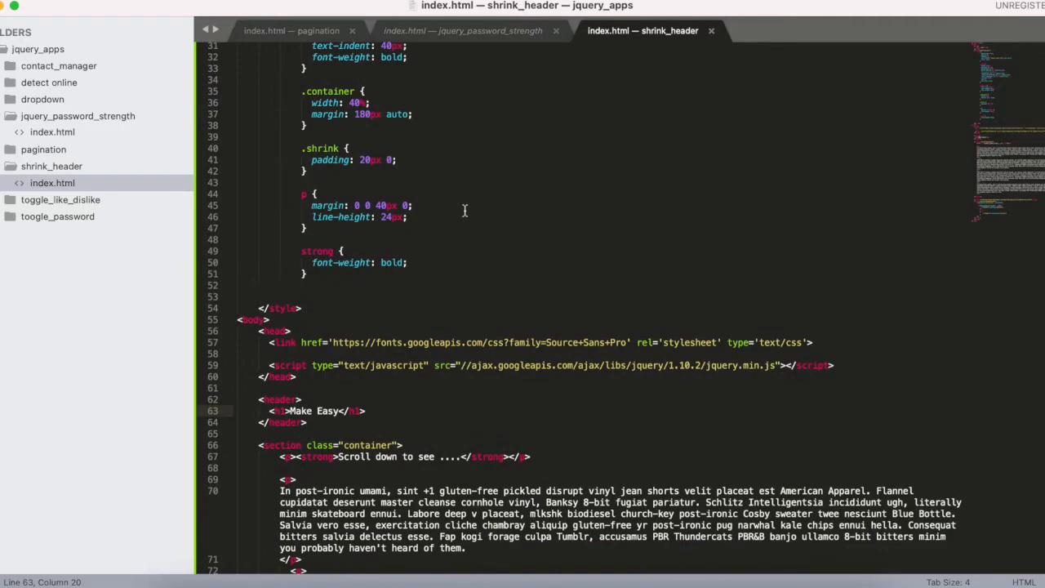
scroll("down", 3)
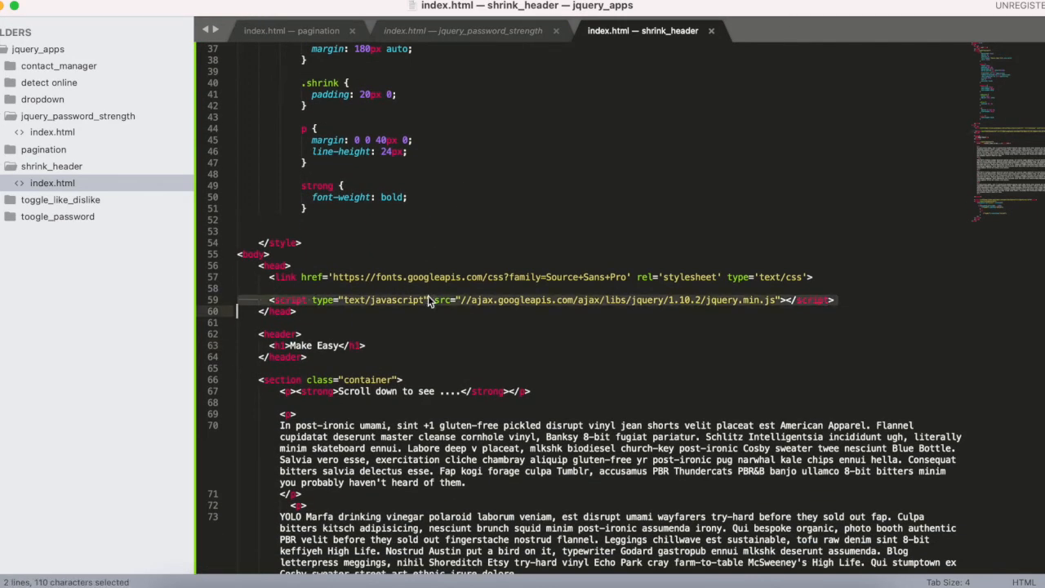
scroll("down", 3)
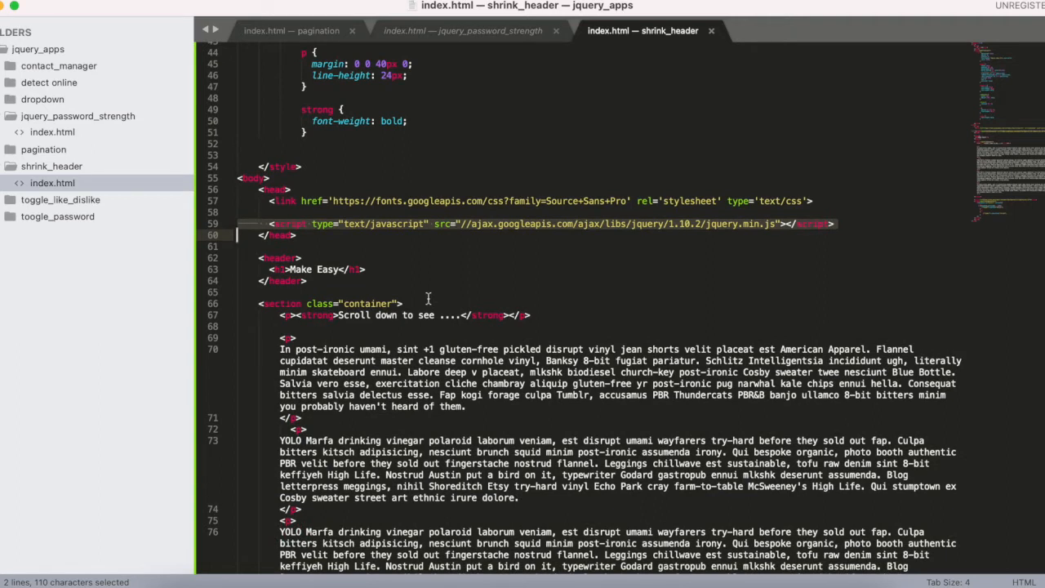
mouse_move(342, 267)
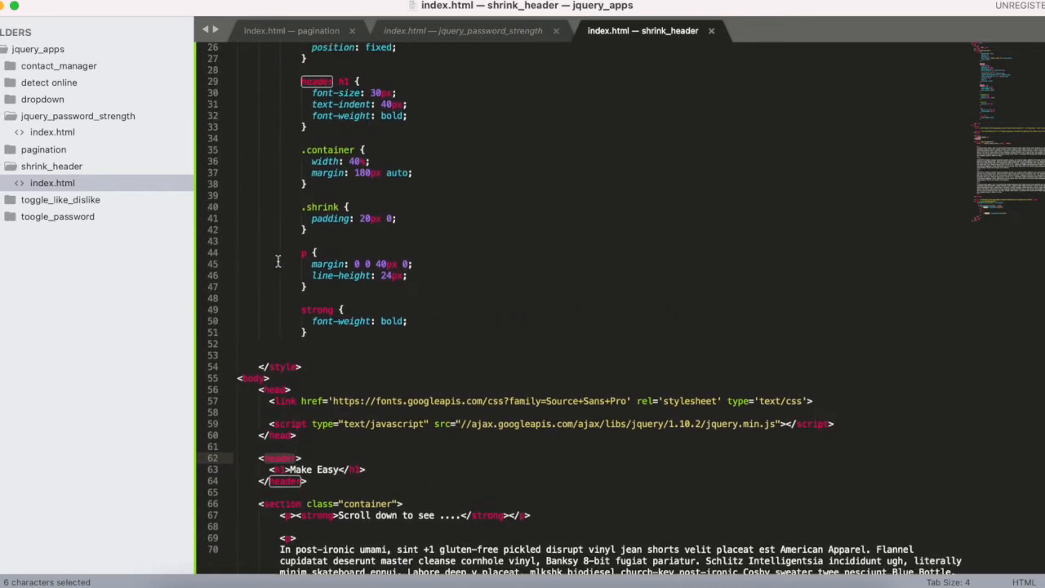
scroll("down", 3)
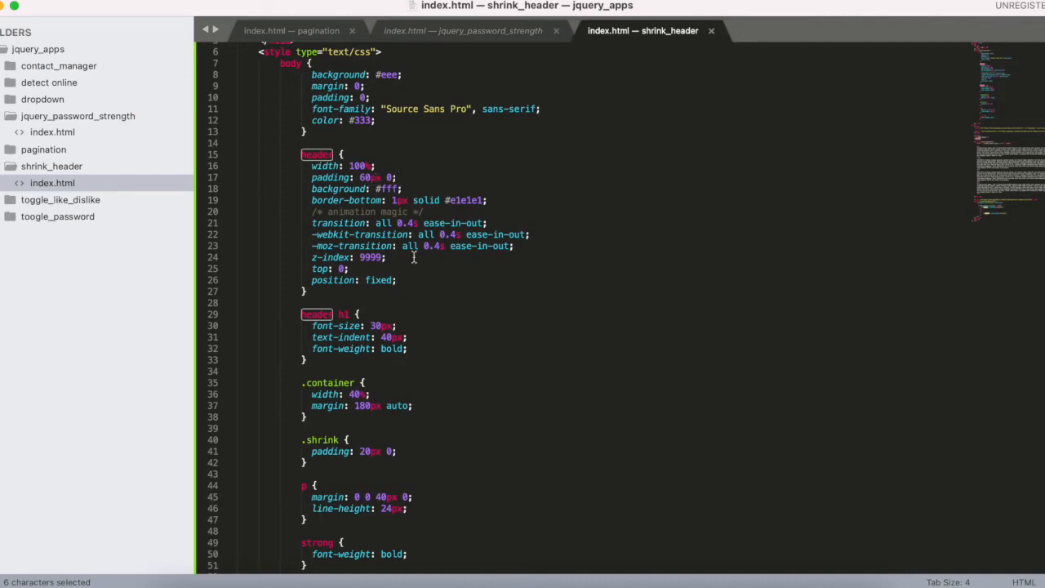
scroll("down", 3)
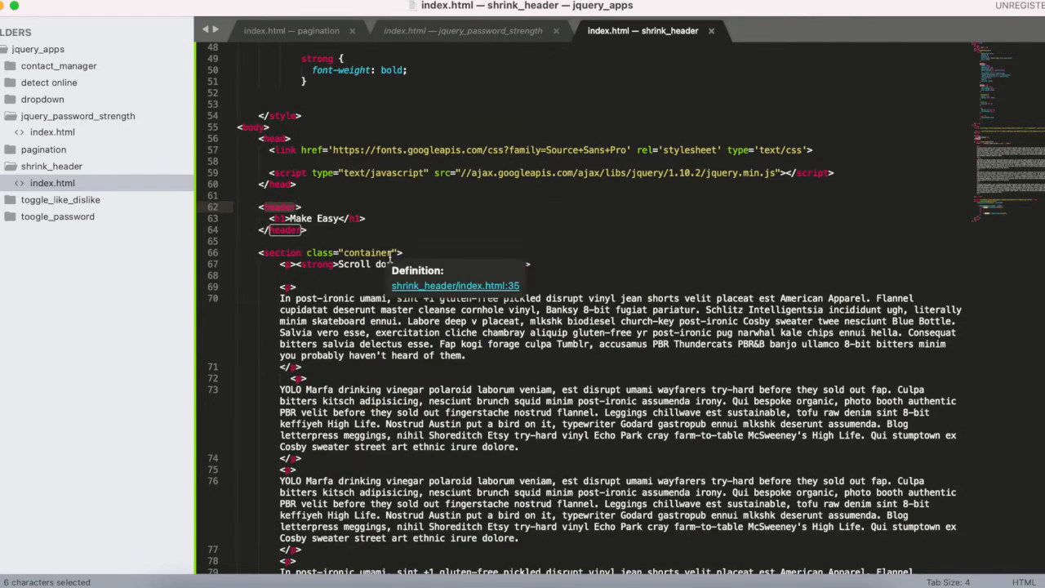
scroll("down", 3)
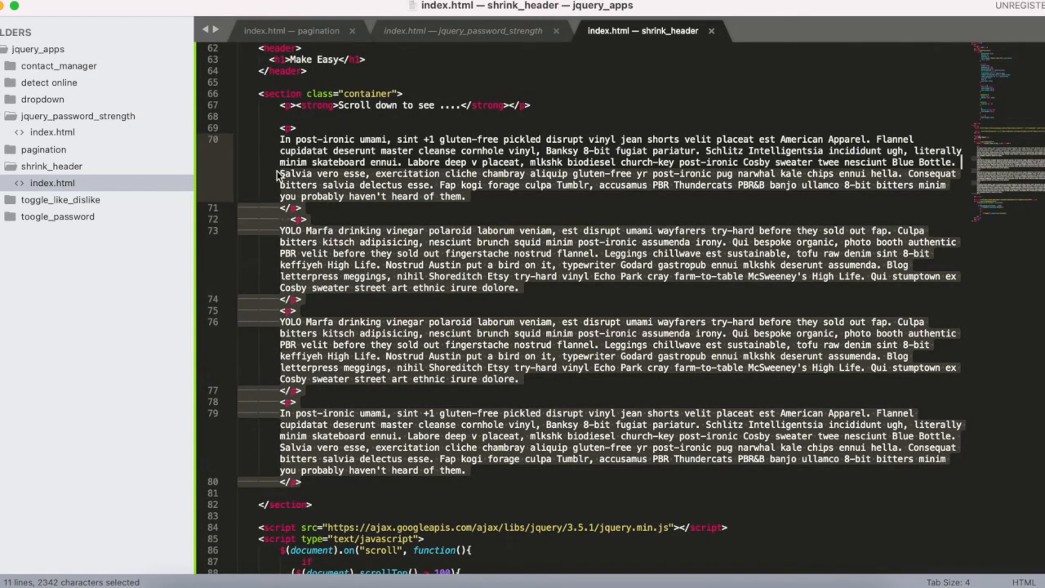
scroll("down", 3)
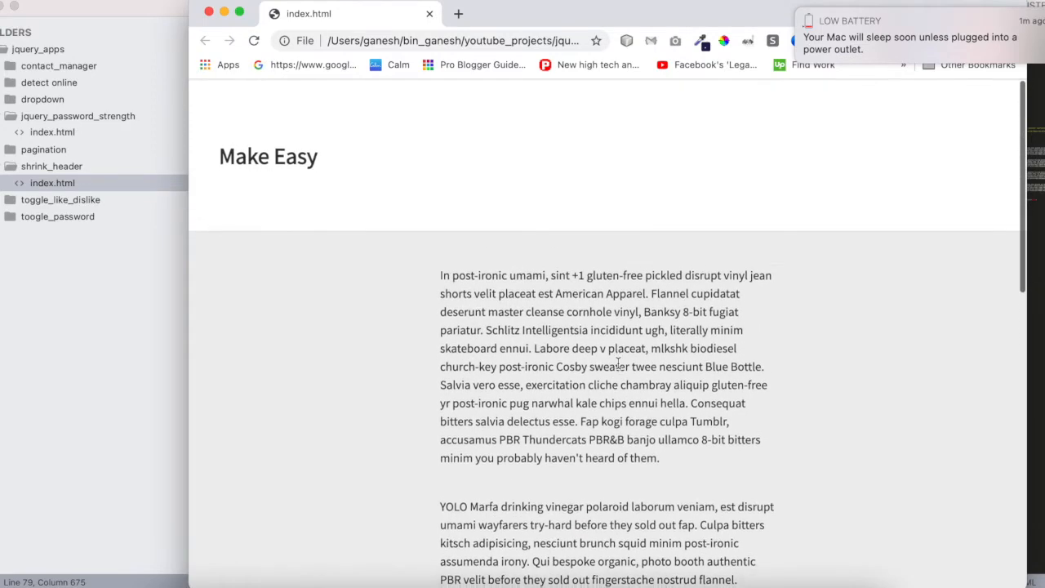
Scroll the Make Easy demo page down so the fixed header shrinks above the paragraphs
scroll("down", 3)
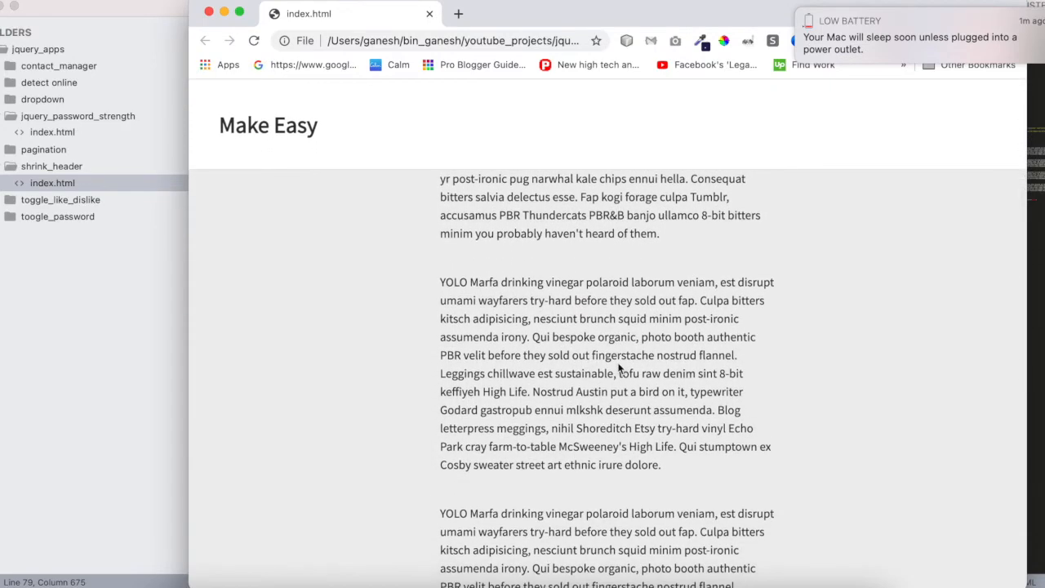
mouse_move(150, 380)
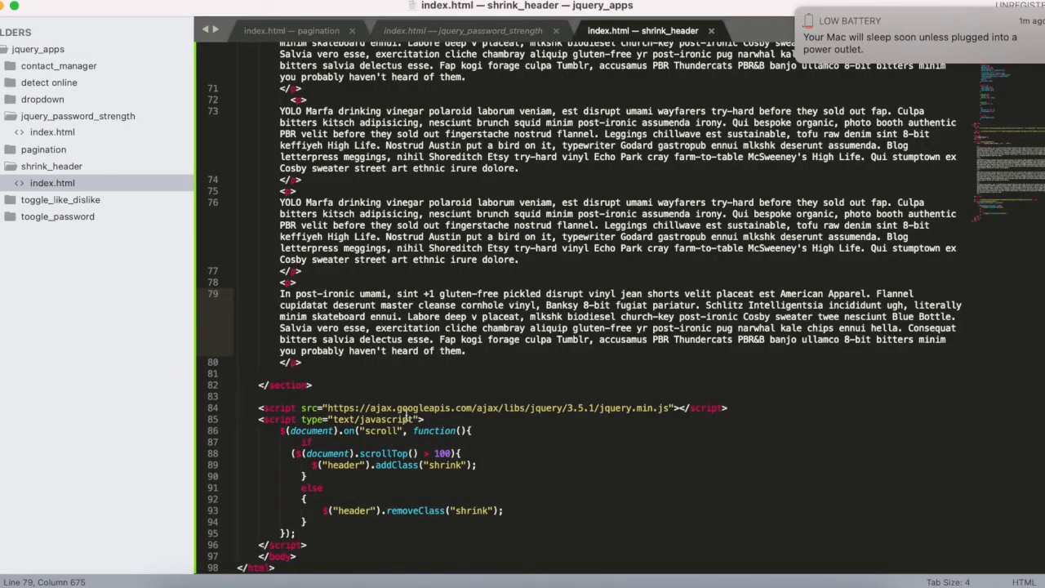
double_click(444, 464)
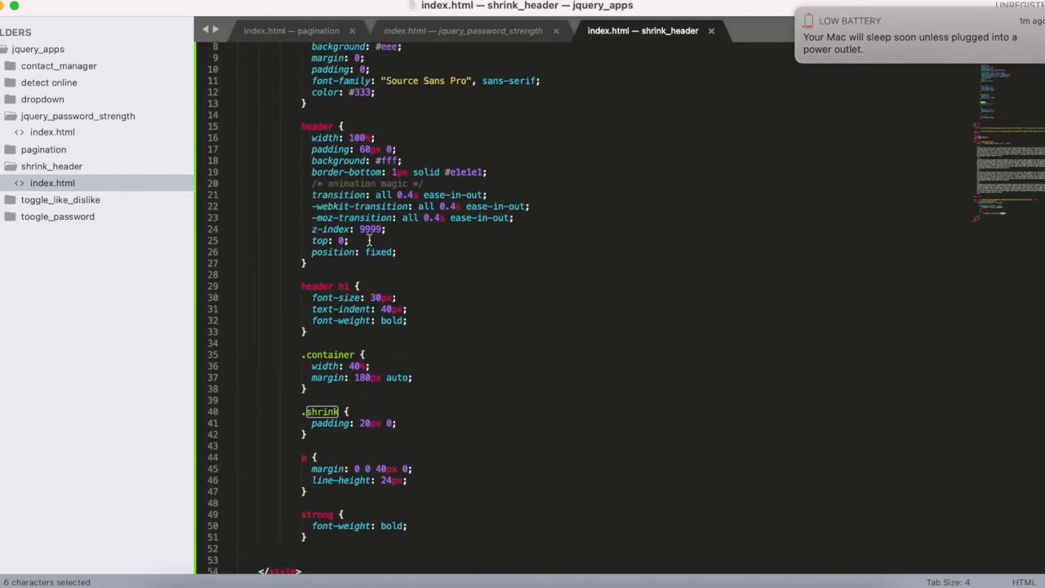
mouse_move(365, 151)
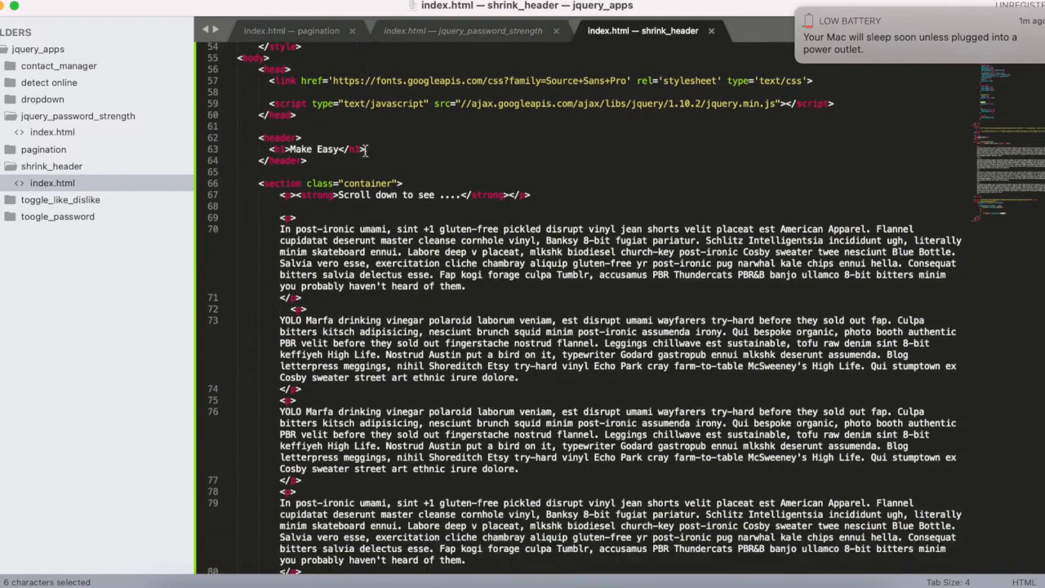
scroll("down", 3)
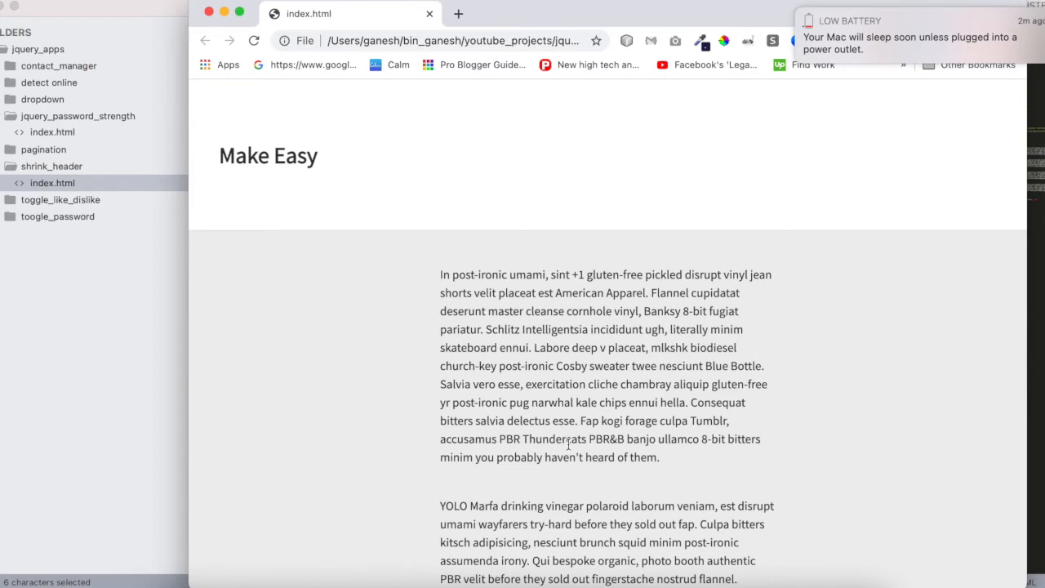
scroll("down", 3)
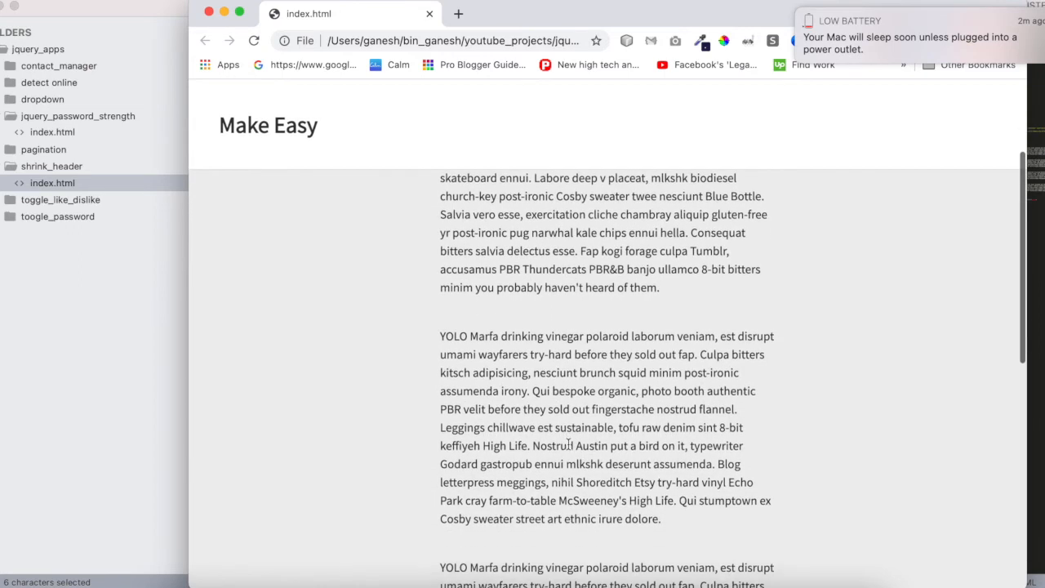